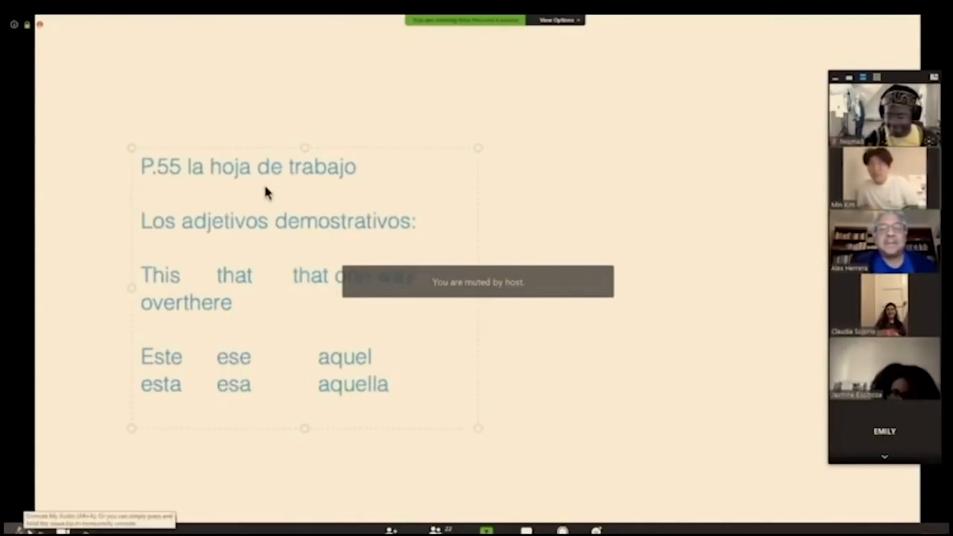
mouse_move(100, 469)
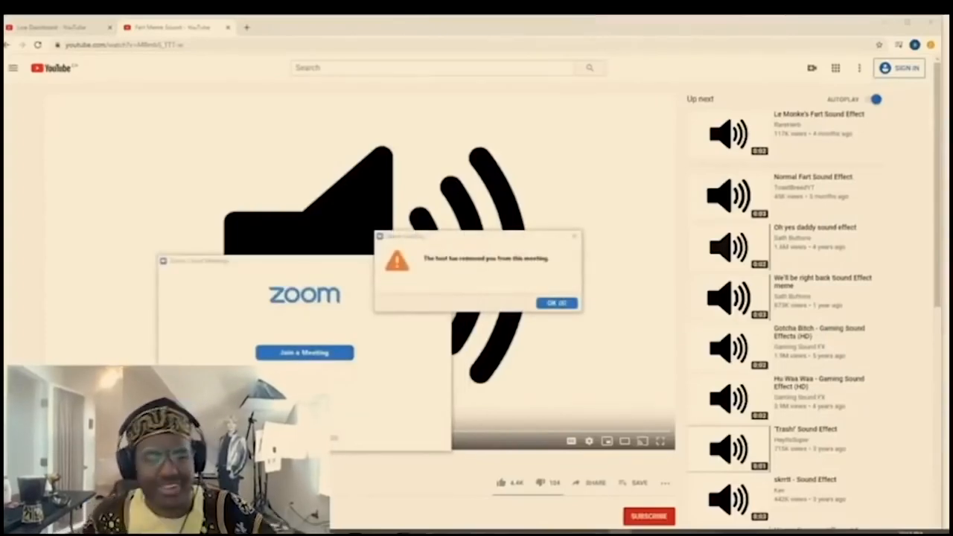
Dismiss the 'host has removed you' notice and choose Join a Meeting
left_click(557, 303)
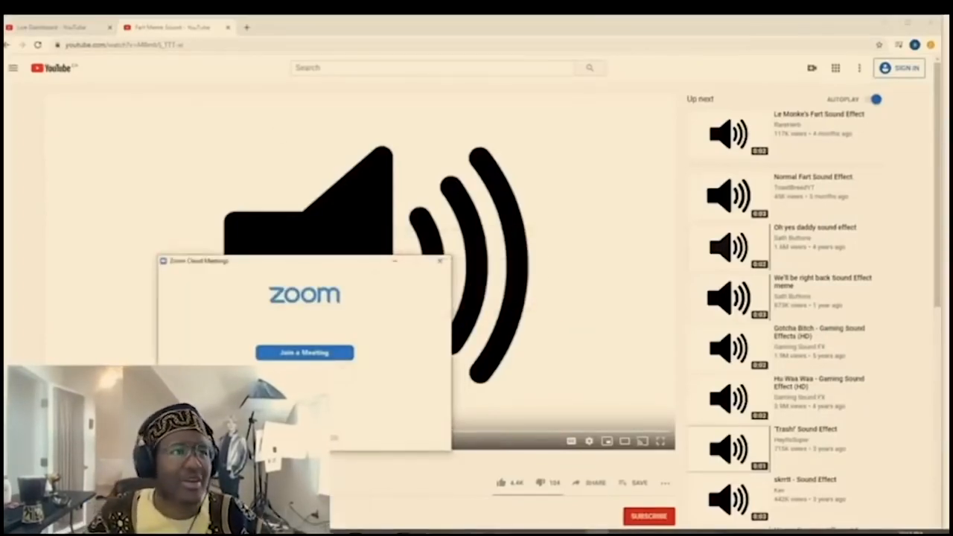
left_click(304, 352)
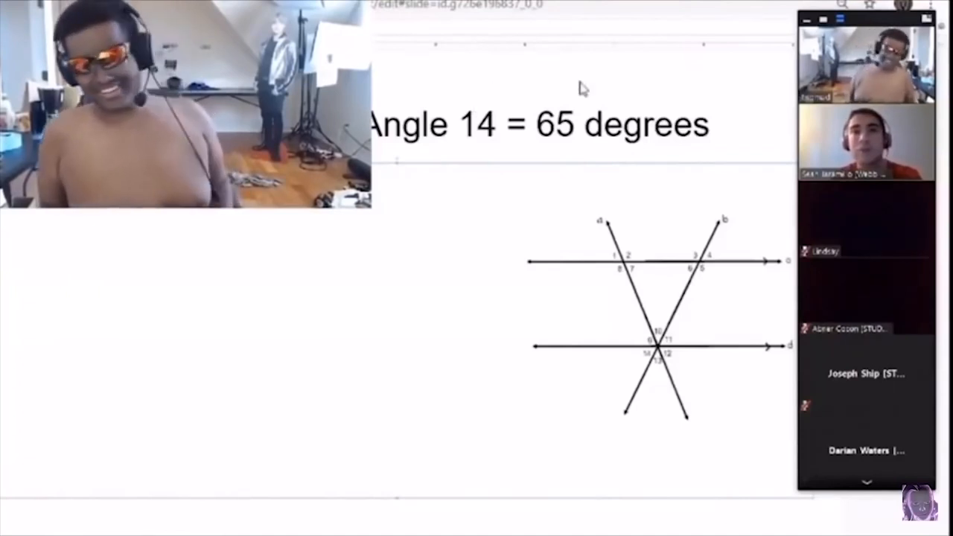
mouse_move(687, 71)
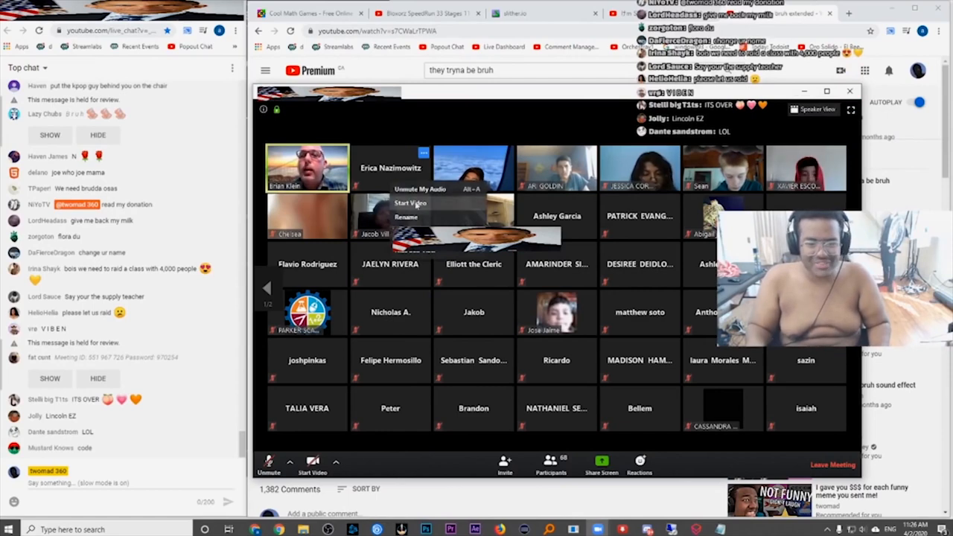
Choose Rename from your own video tile's menu in the large class
left_click(406, 217)
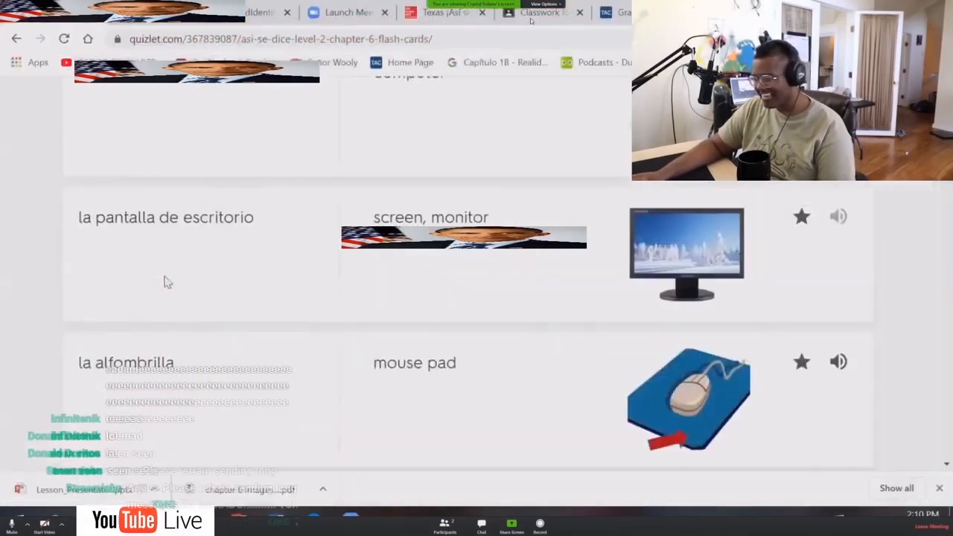
Scroll over the shared Spanish worksheet to view the verb rows
scroll("up", 3)
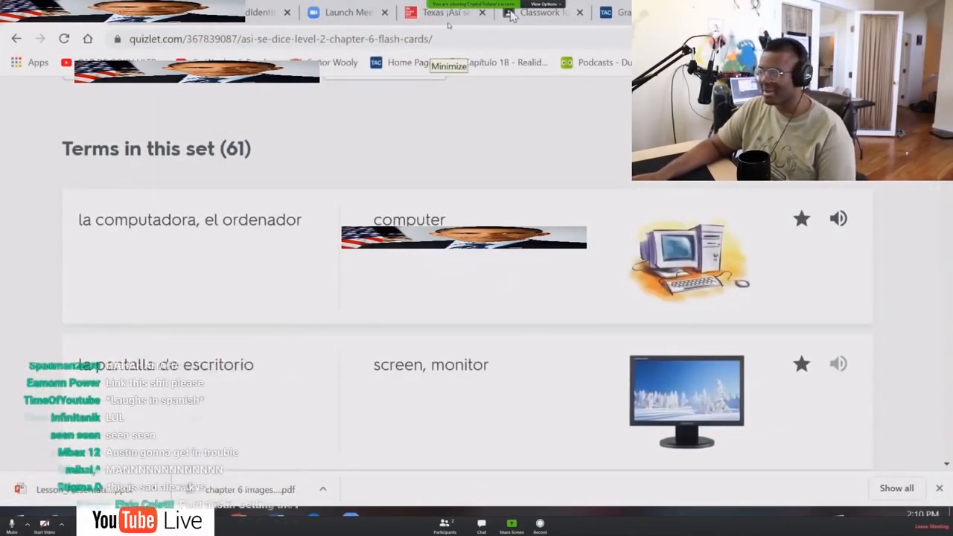
scroll("down", 3)
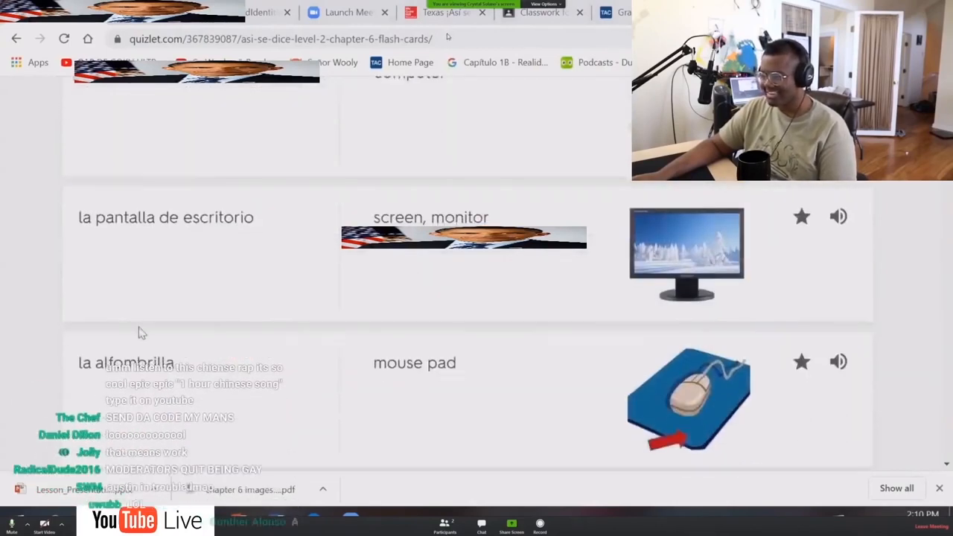
scroll("down", 3)
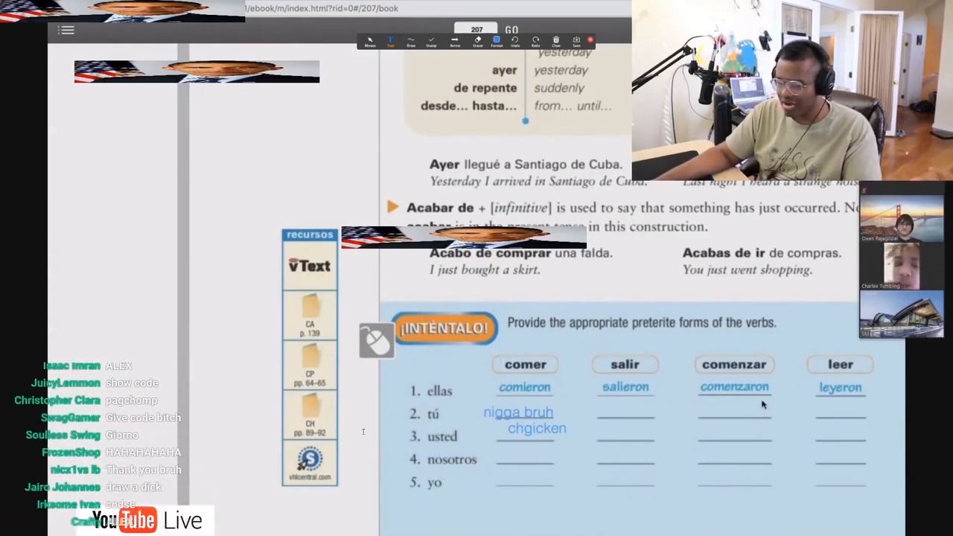
mouse_move(818, 364)
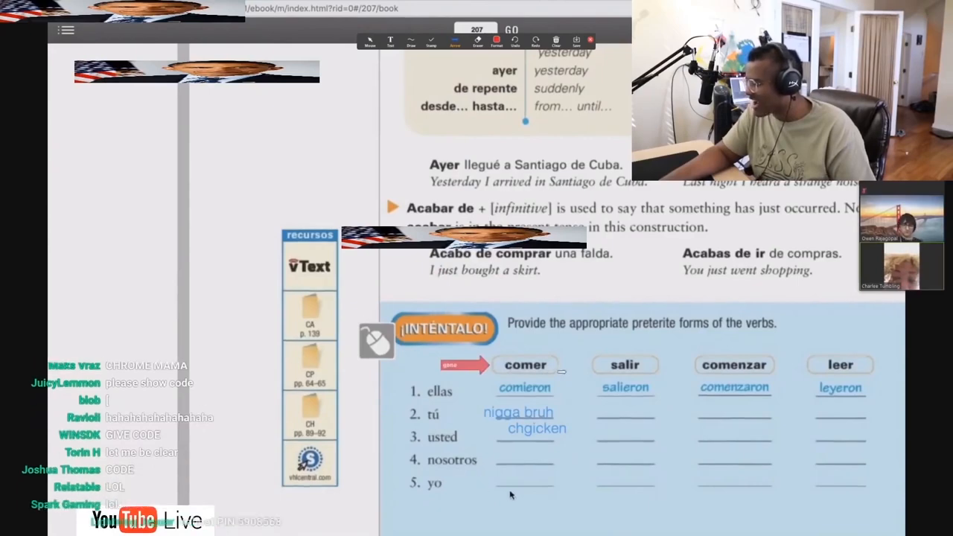
mouse_move(501, 436)
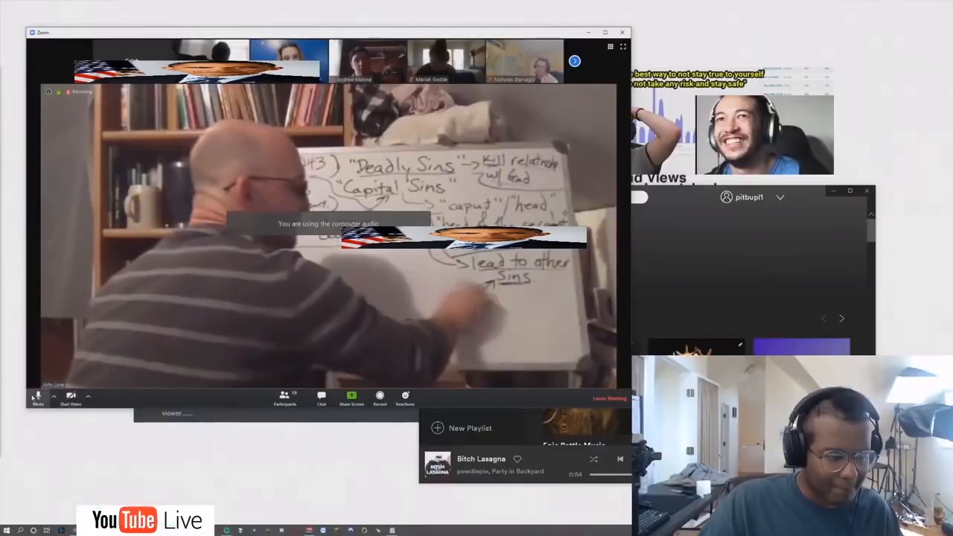
mouse_move(38, 397)
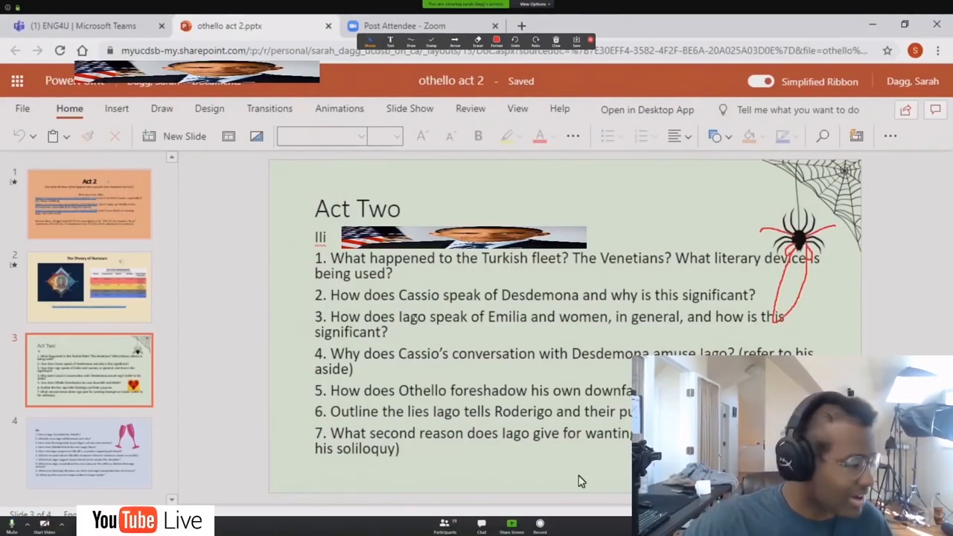
Open View Options on the shared Othello Act Two slide
left_click(410, 40)
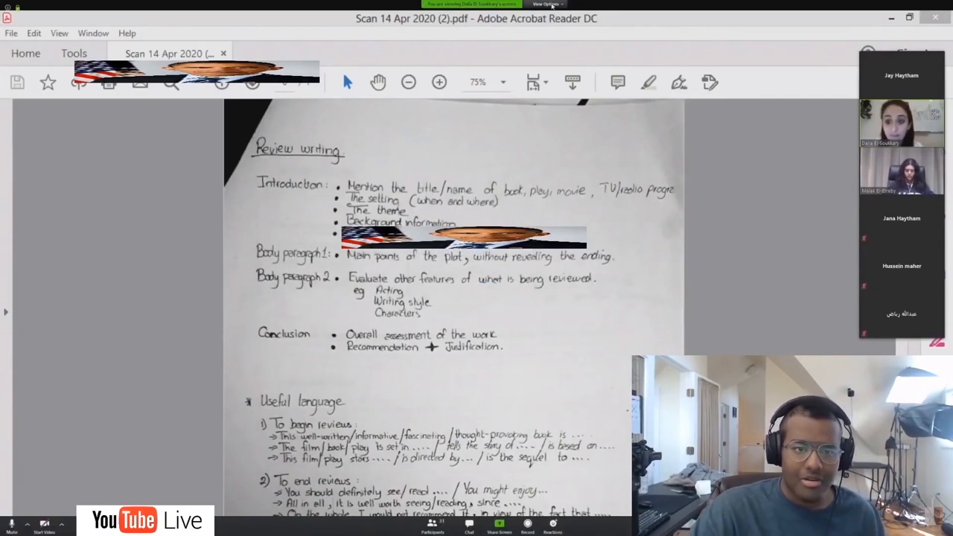
Bring up the Rename prompt from your own tile's menu, then dismiss it
left_click(546, 5)
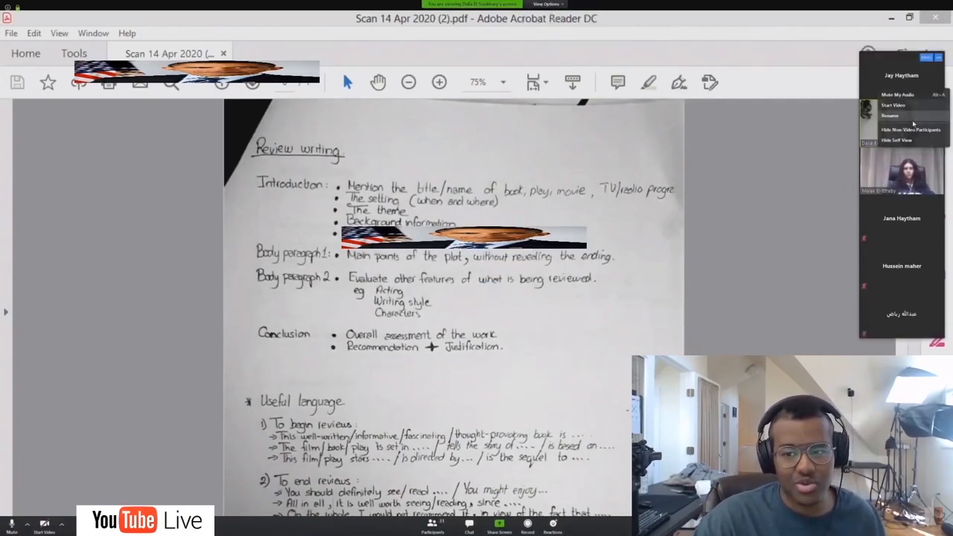
left_click(890, 116)
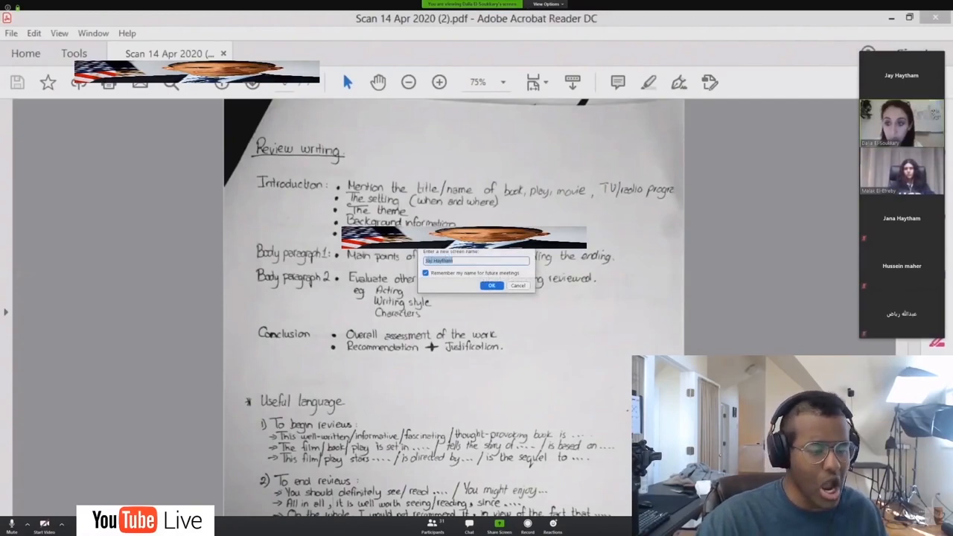
left_click(491, 285)
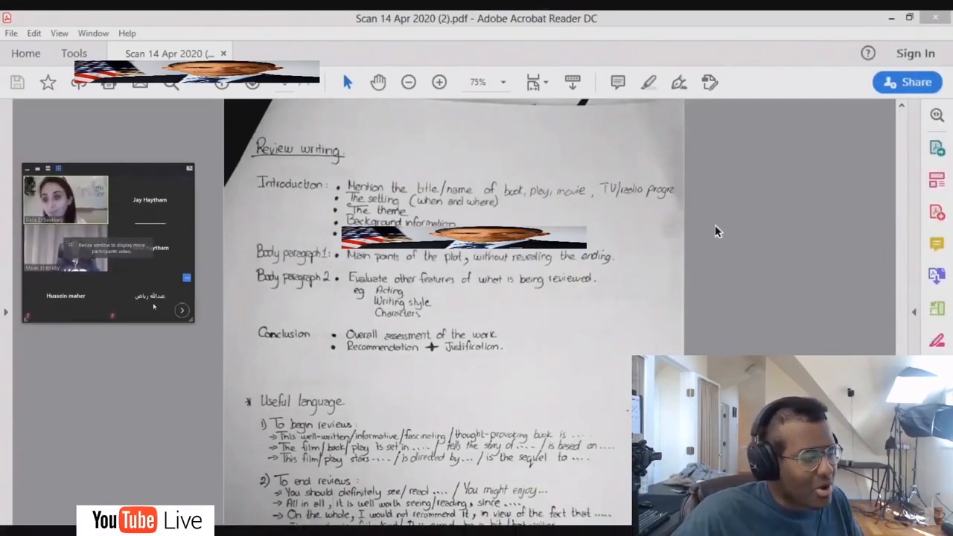